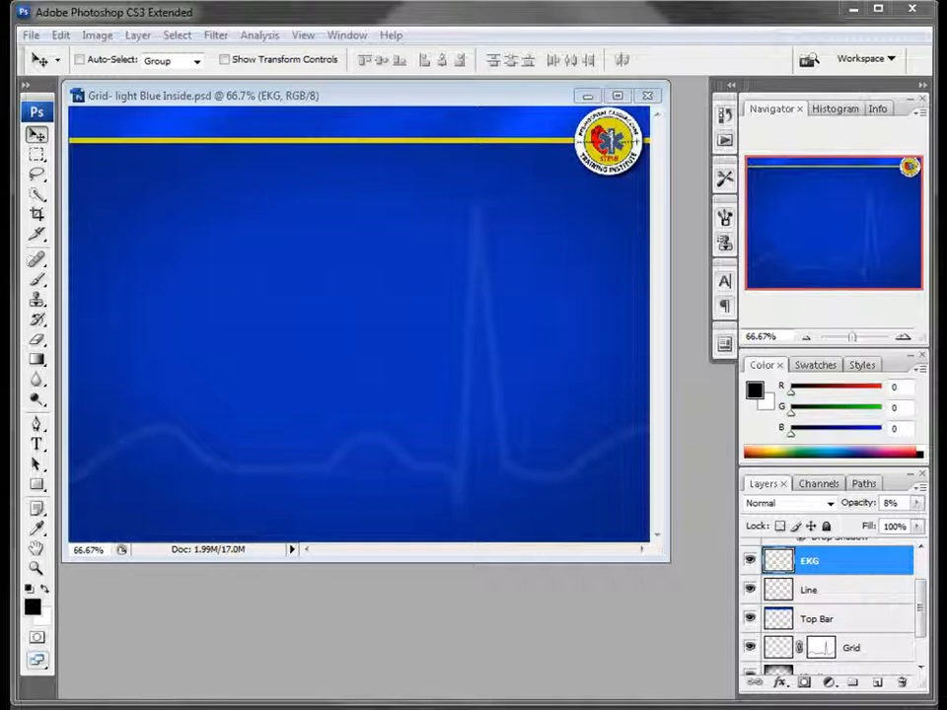
mouse_move(422, 128)
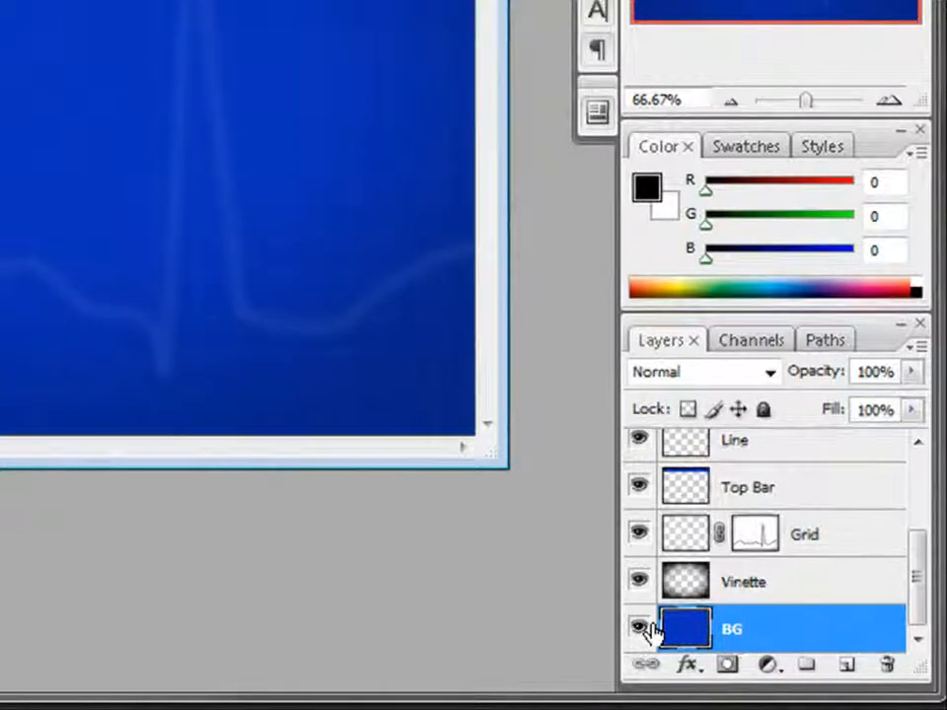
mouse_move(754, 633)
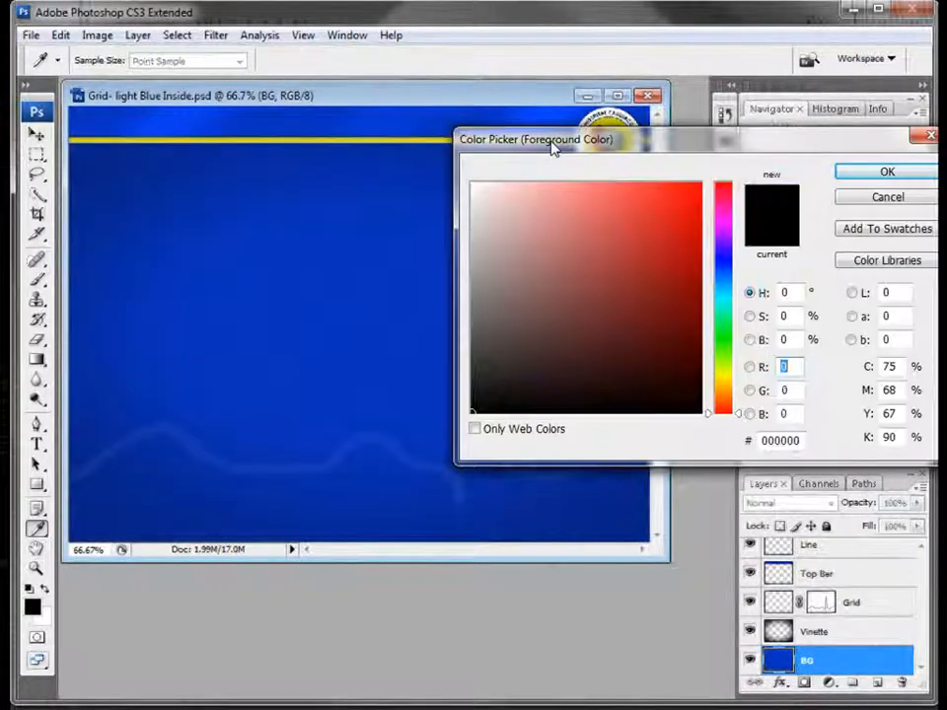
Set the foreground colour to dark red (R 153, G 13, B 13) in the Color Picker
left_click_drag(536, 138, 336, 140)
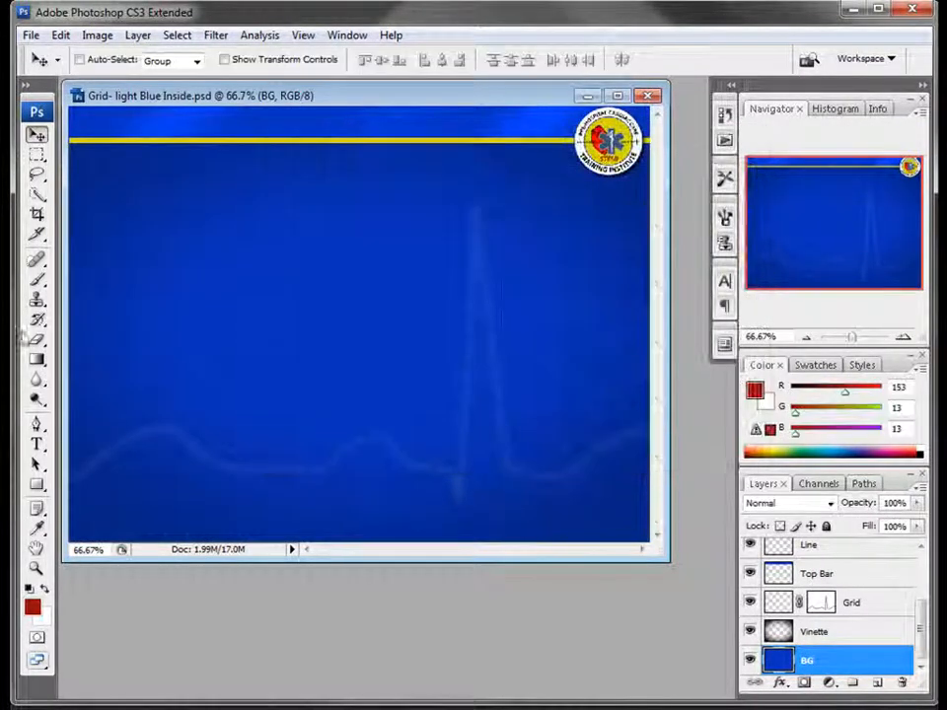
left_click(35, 359)
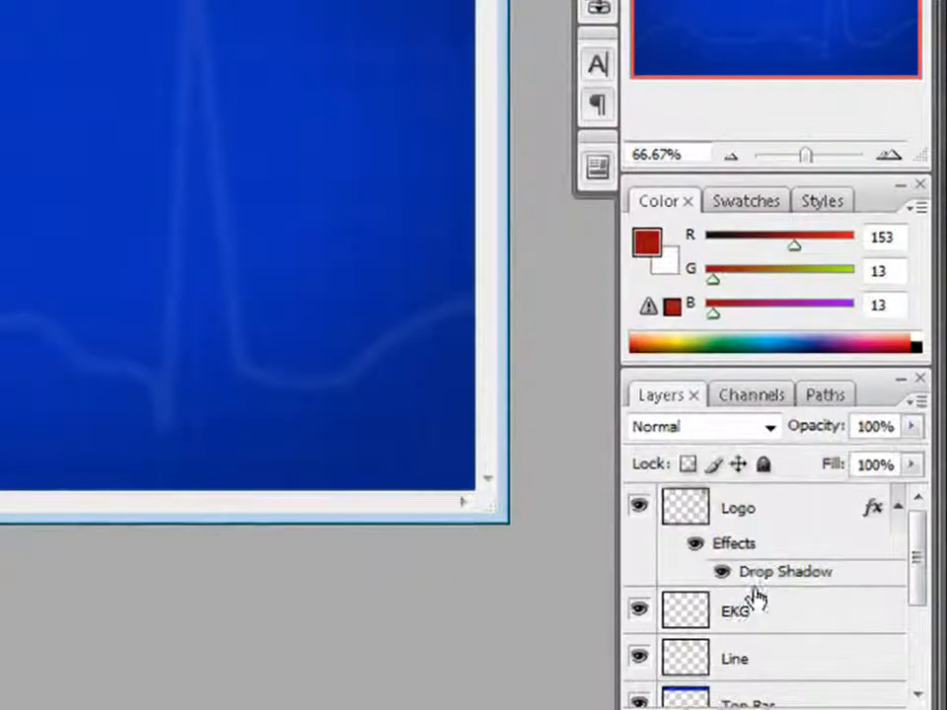
Select the EKG layer and add a Hue/Saturation adjustment layer above it
left_click(734, 612)
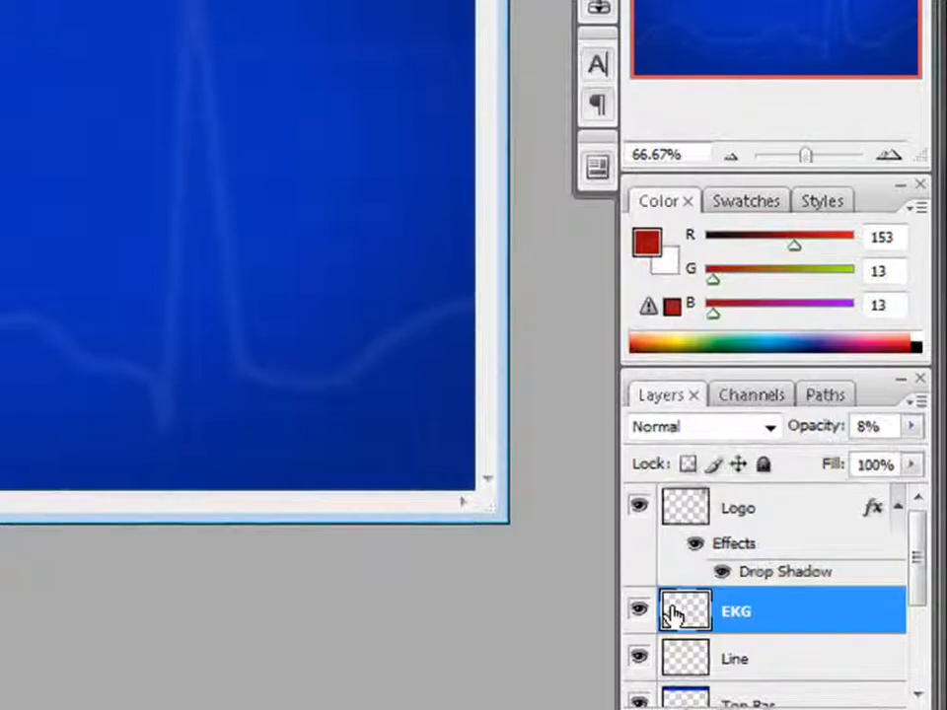
mouse_move(778, 521)
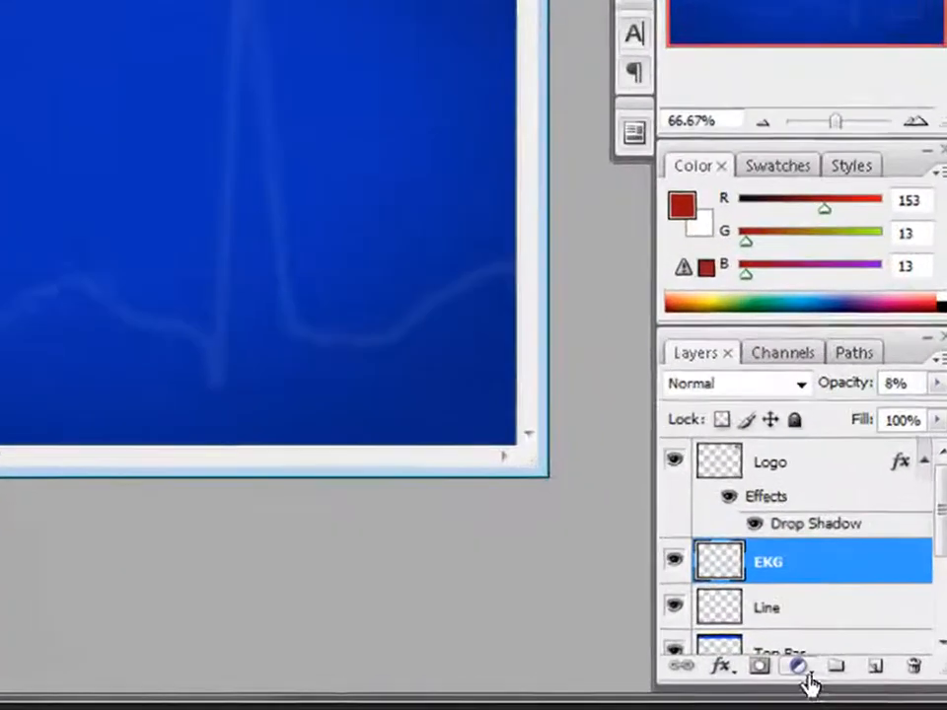
left_click(800, 667)
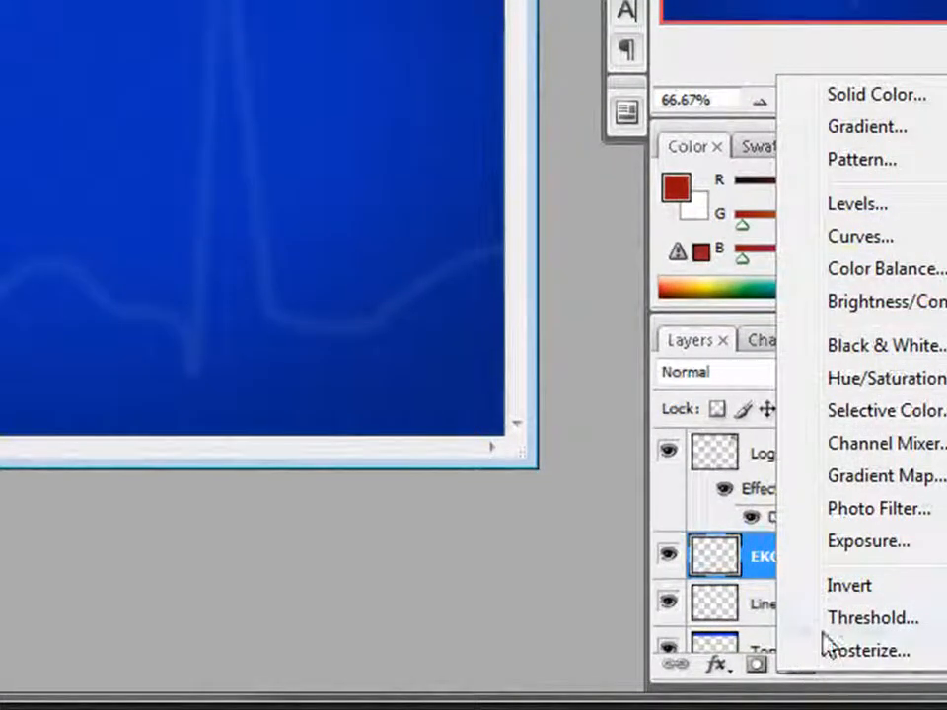
mouse_move(867, 378)
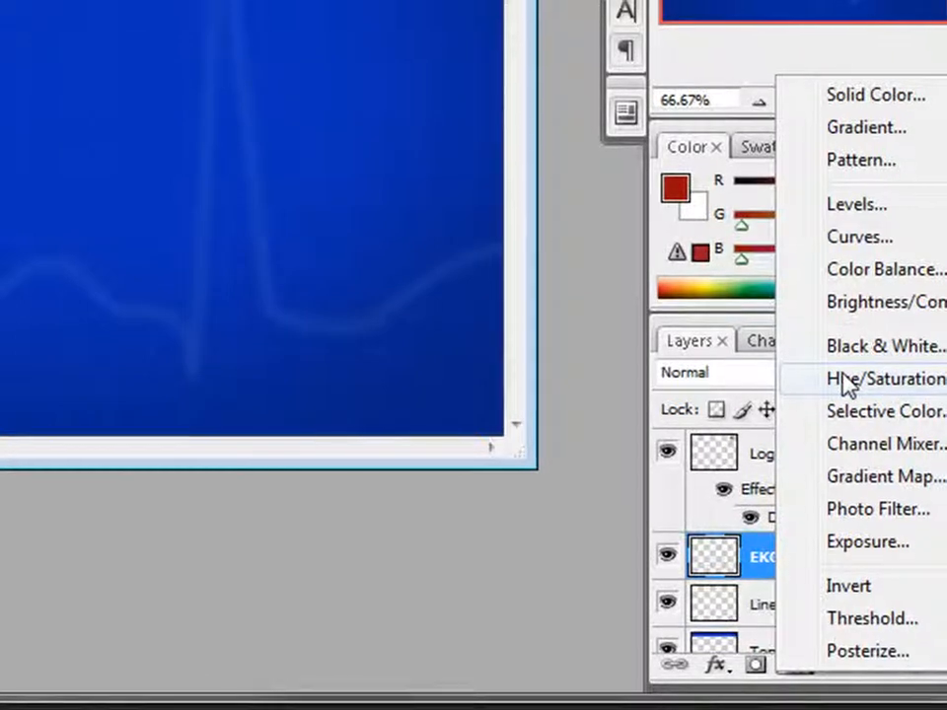
left_click(886, 379)
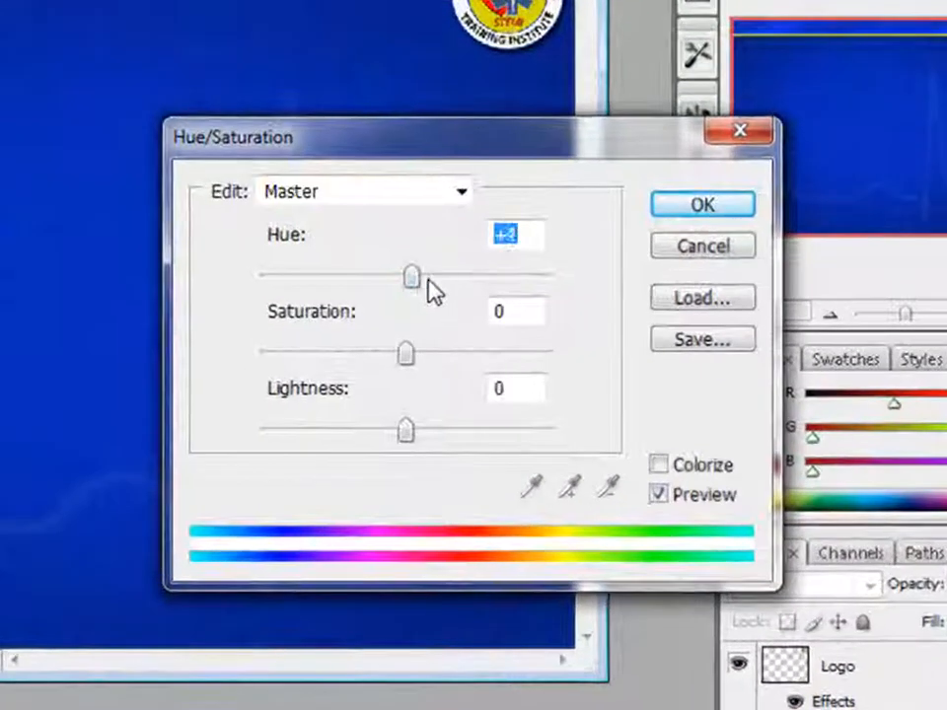
Try several Hue slider positions, settle on a purple shade and apply the adjustment
left_click_drag(411, 277, 470, 276)
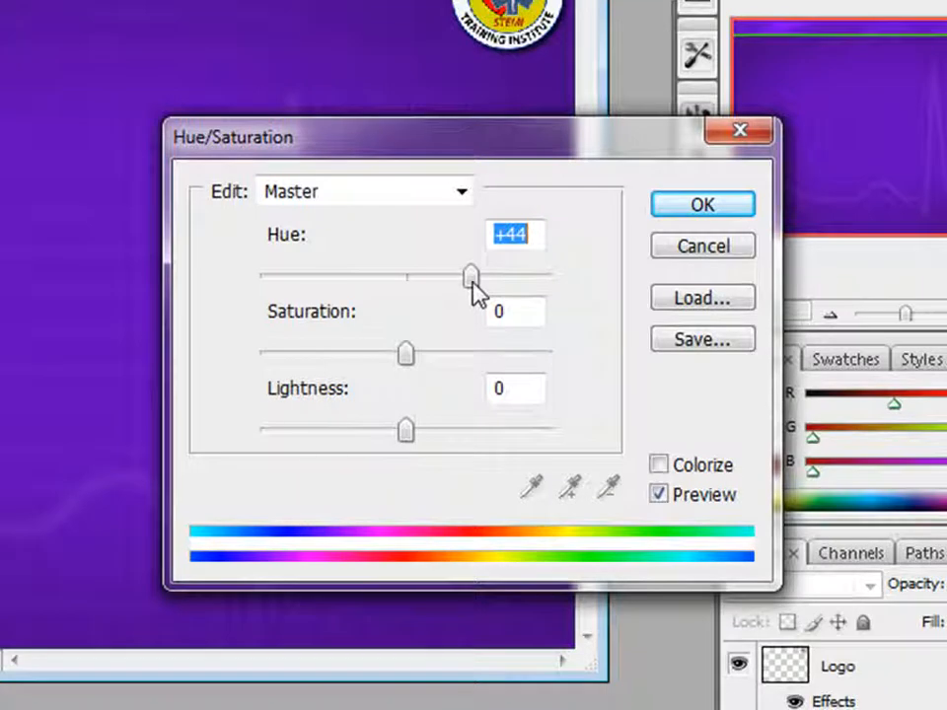
left_click_drag(472, 276, 490, 277)
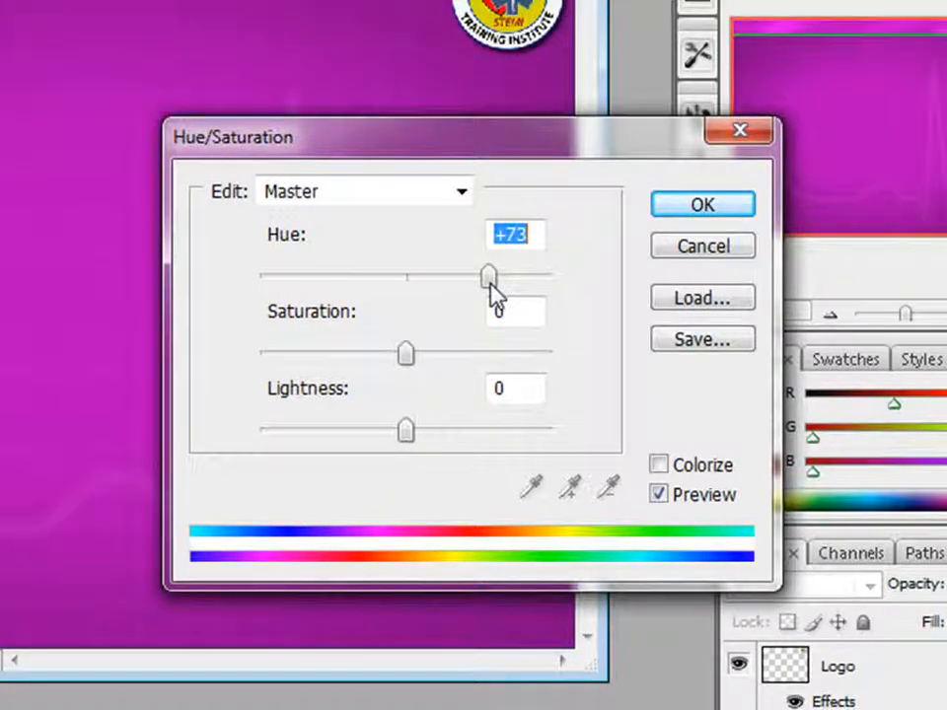
left_click_drag(490, 277, 346, 276)
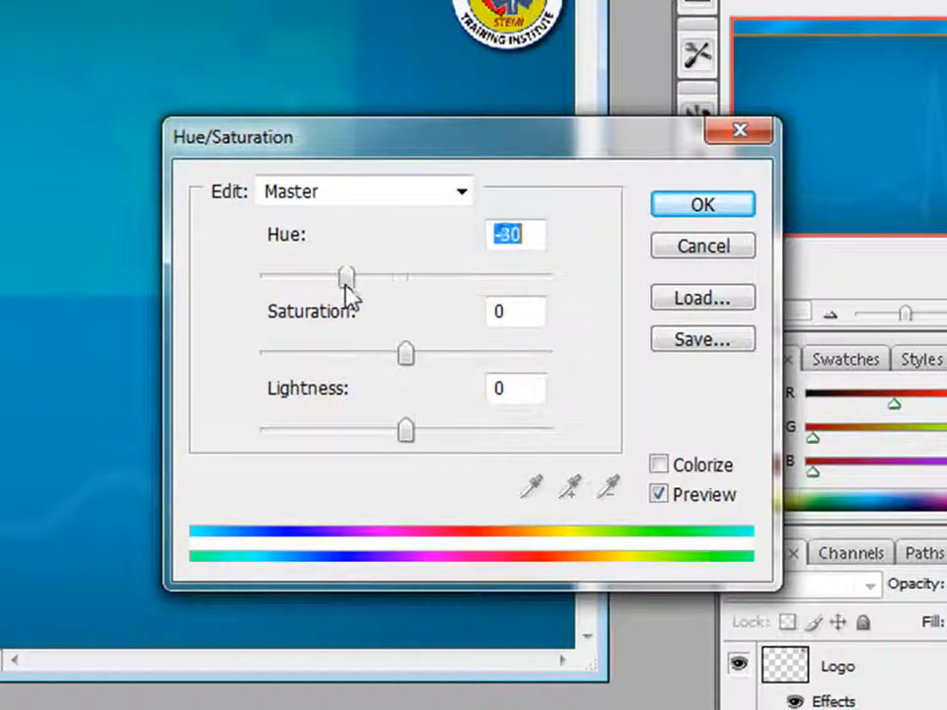
left_click_drag(345, 274, 292, 275)
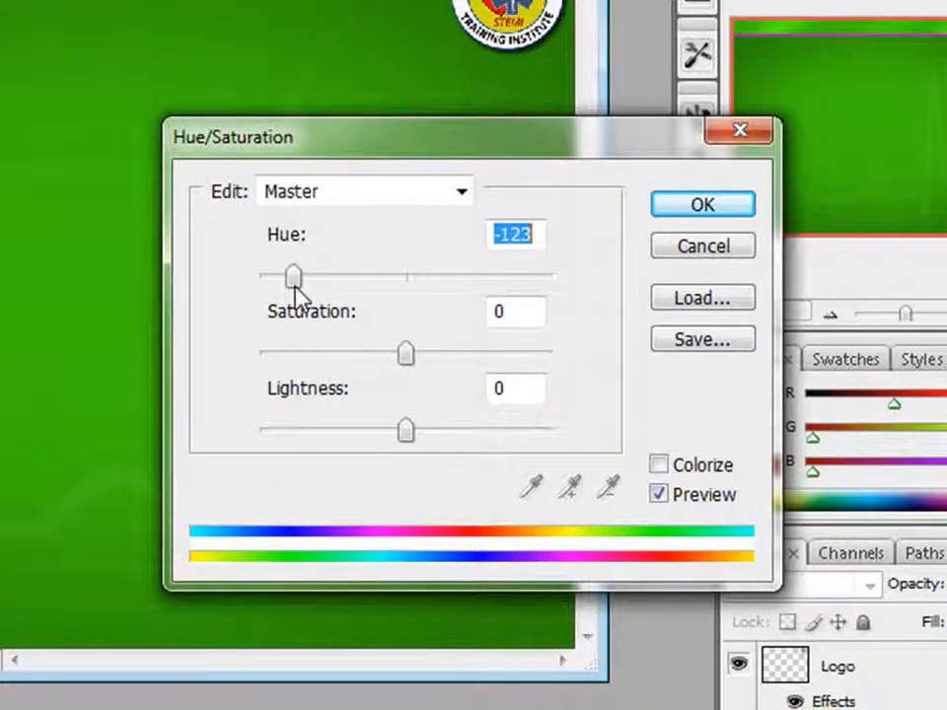
left_click_drag(294, 276, 403, 276)
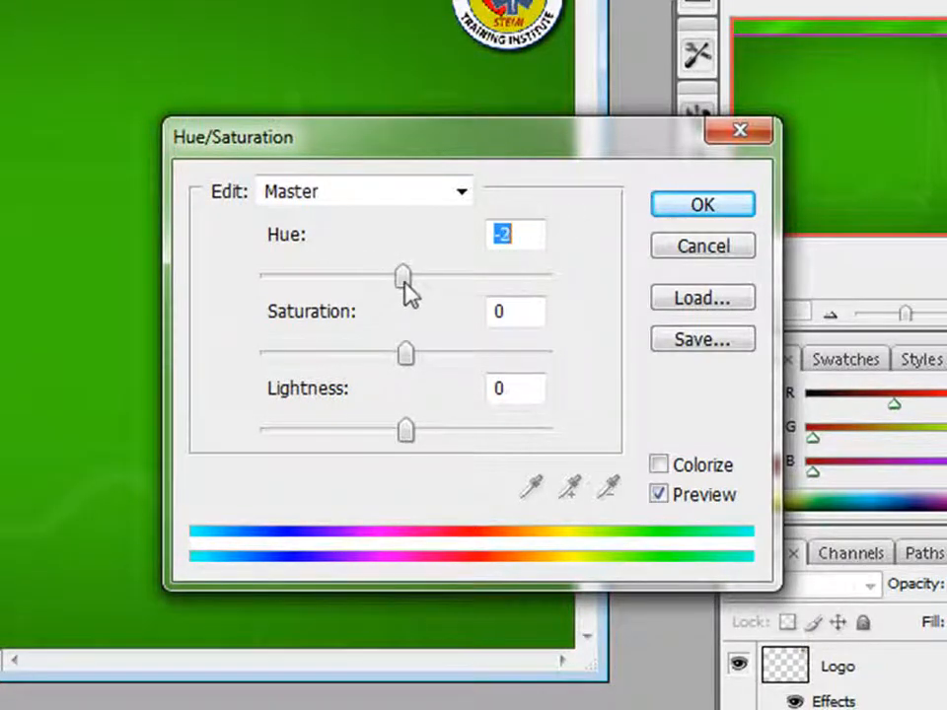
left_click_drag(403, 272, 425, 273)
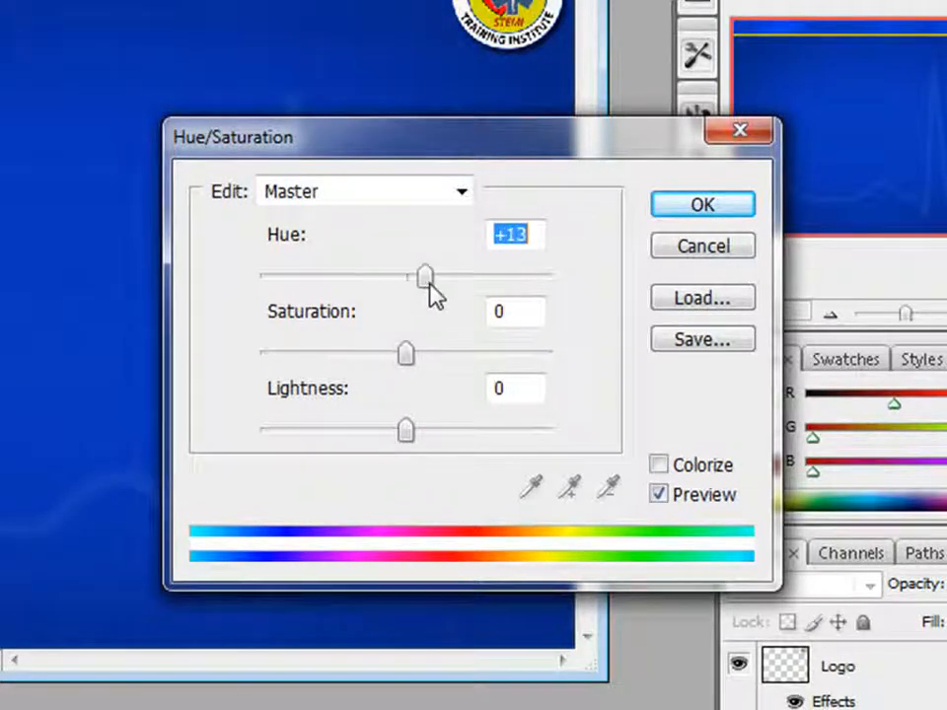
left_click_drag(425, 272, 458, 274)
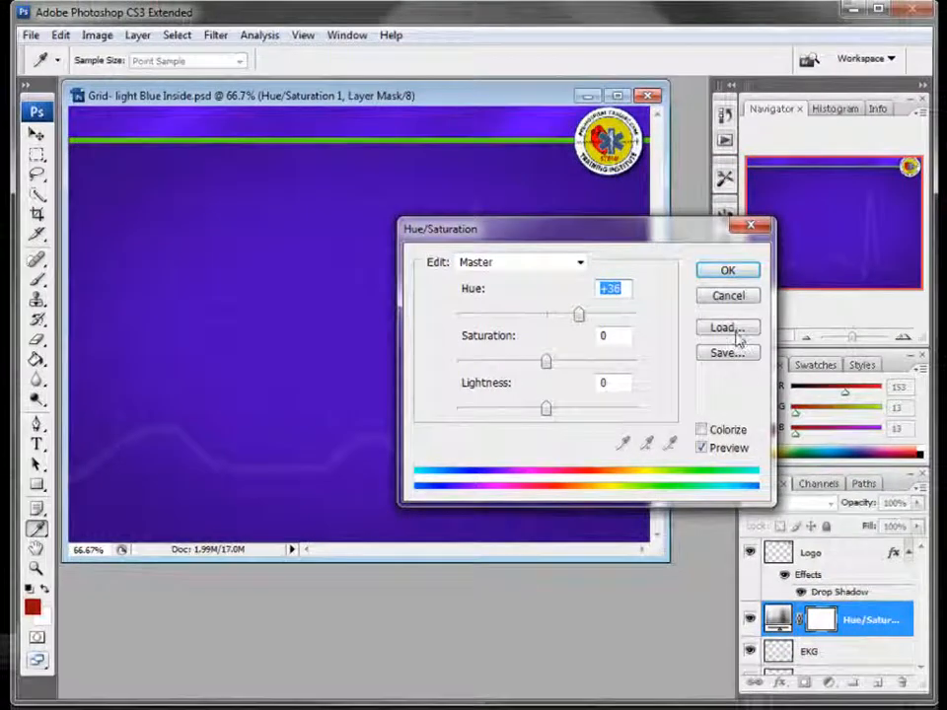
left_click(726, 271)
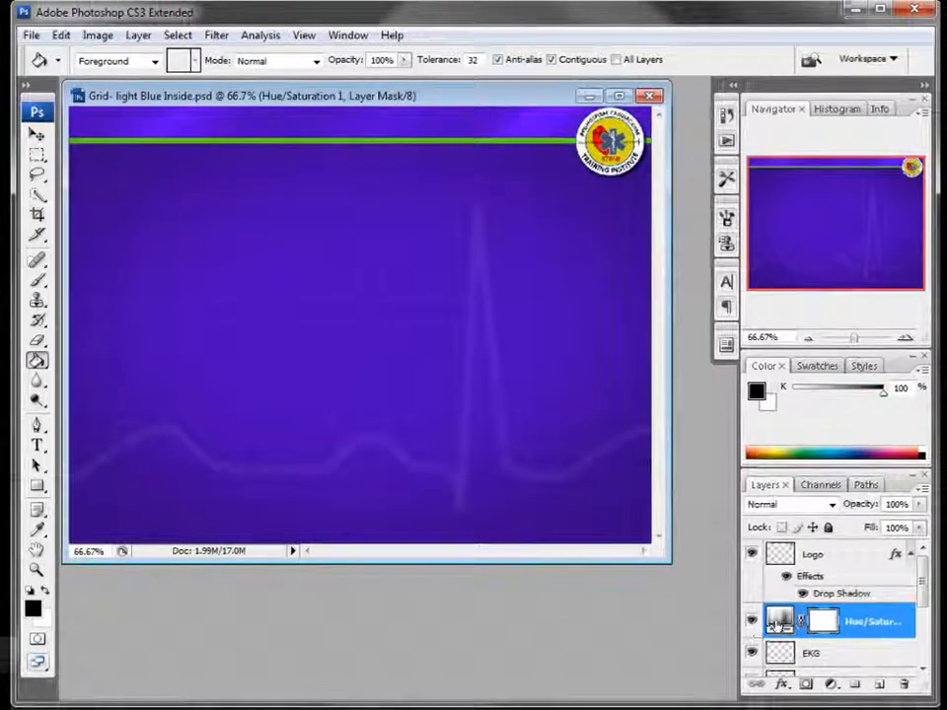
scroll("down", 3)
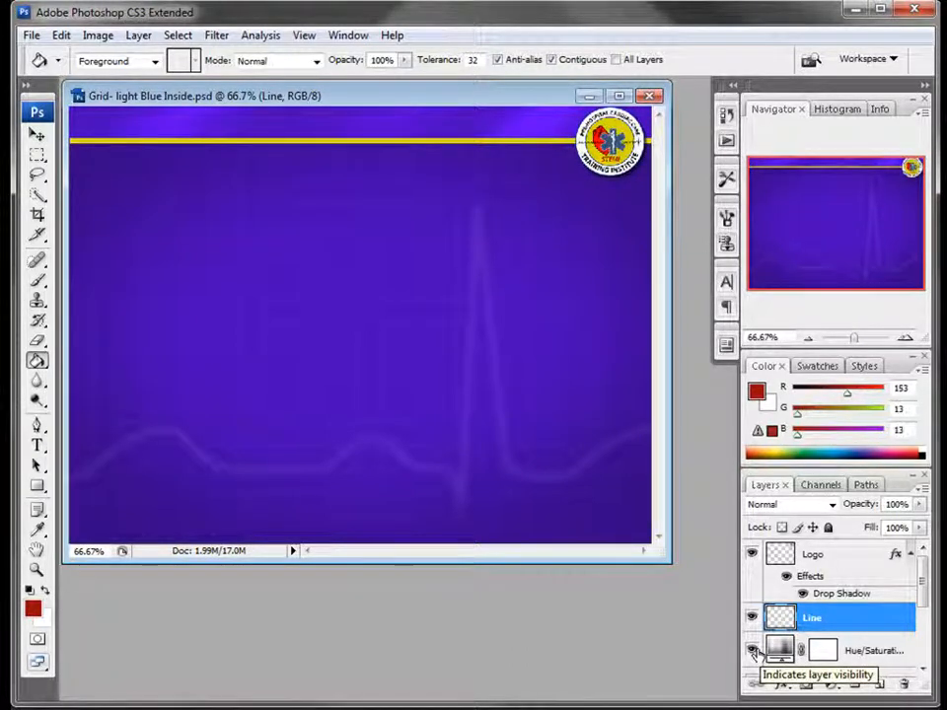
Hide the Hue/Saturation layer and add a new empty layer renamed Color above Line
left_click(754, 651)
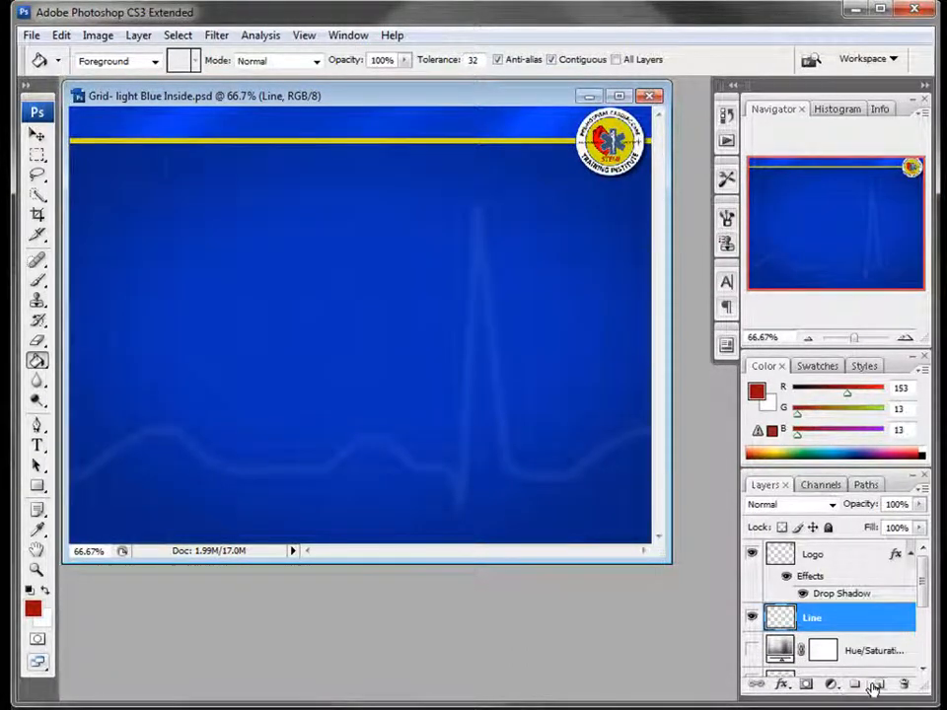
left_click(876, 683)
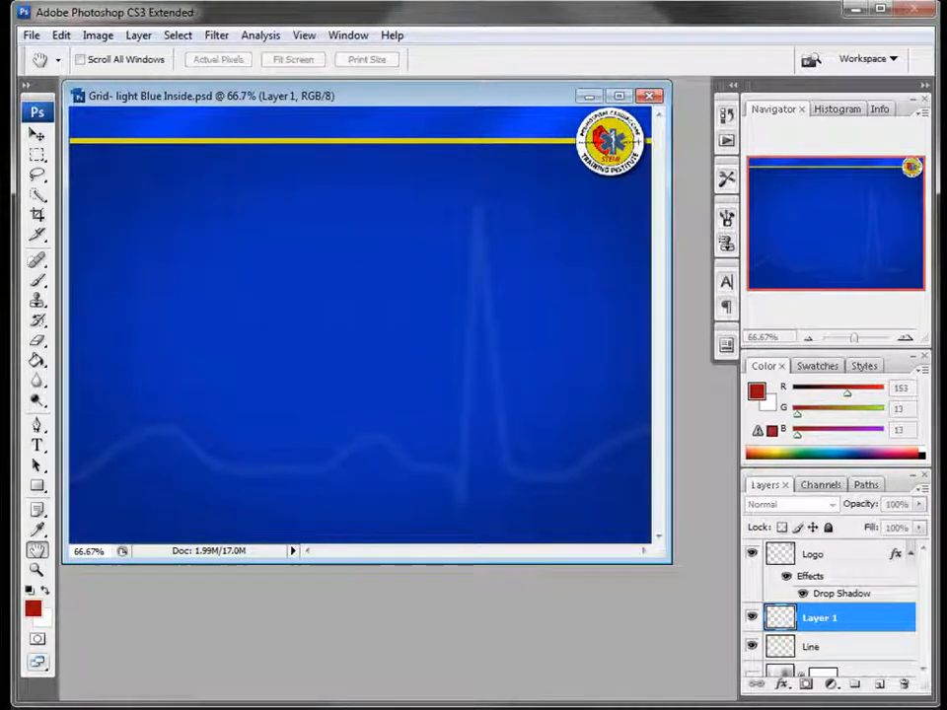
left_click(35, 359)
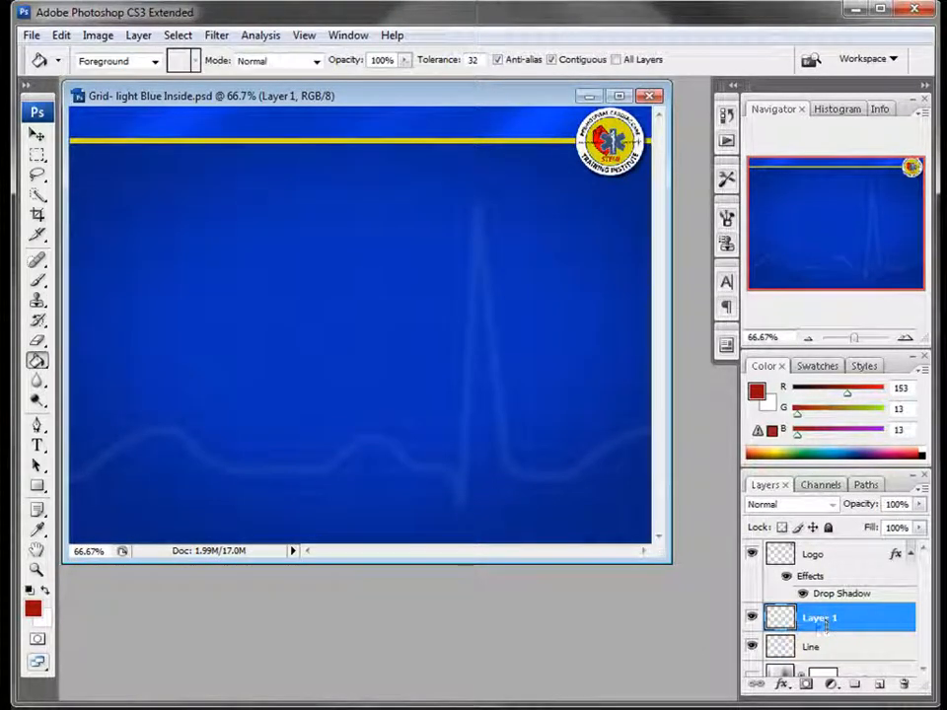
double_click(819, 618)
type("Color")
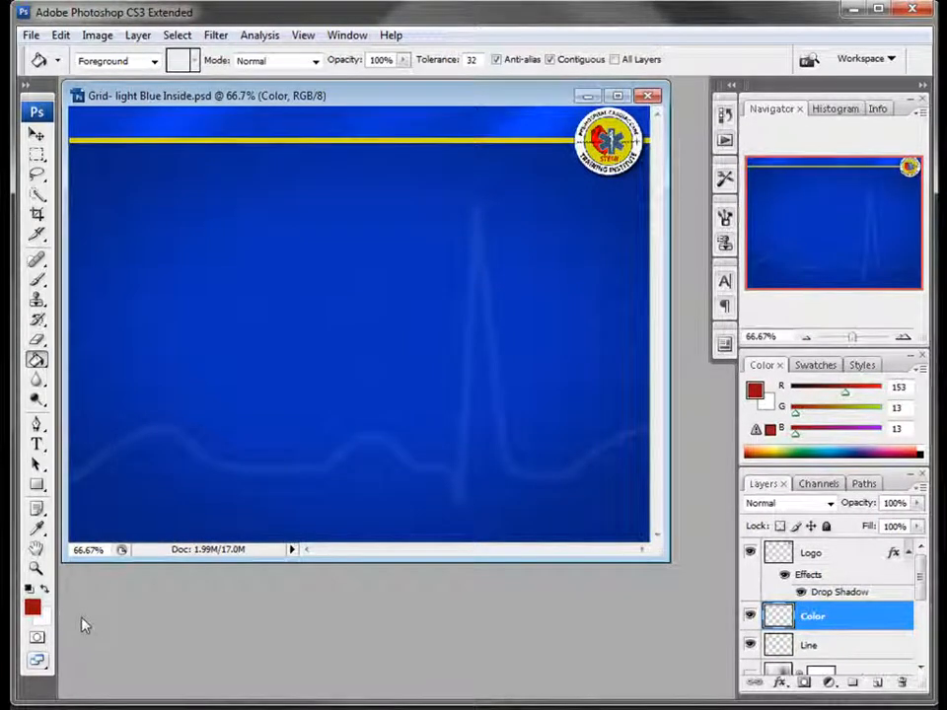
mouse_move(272, 343)
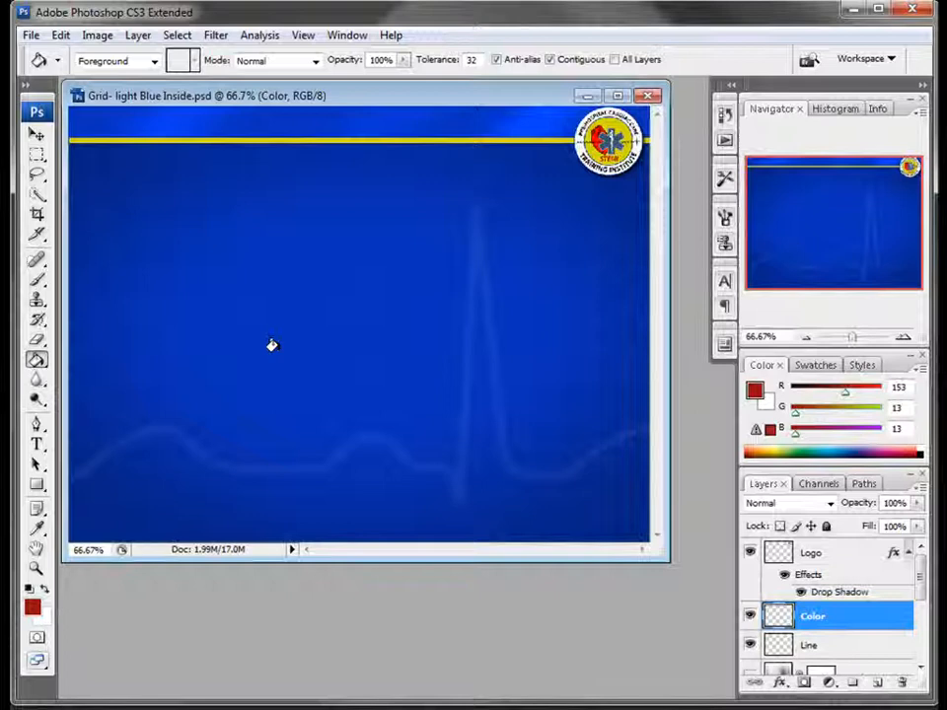
Fill the Color layer with dark red, try Color Burn, Lighten, Overlay and Hard Mix, then set Color blending
left_click(272, 344)
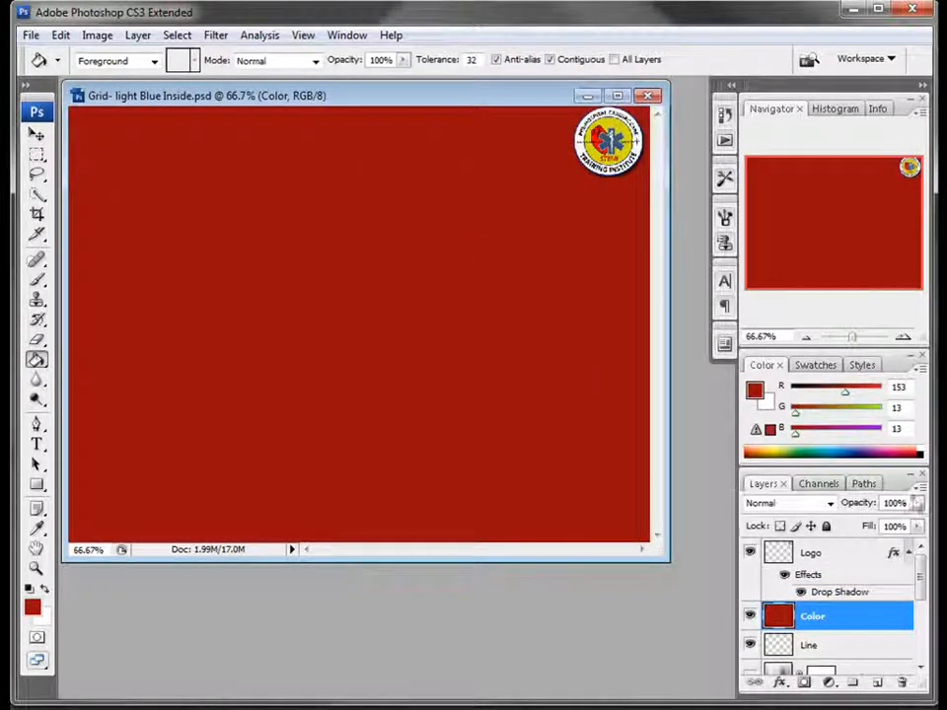
left_click(829, 504)
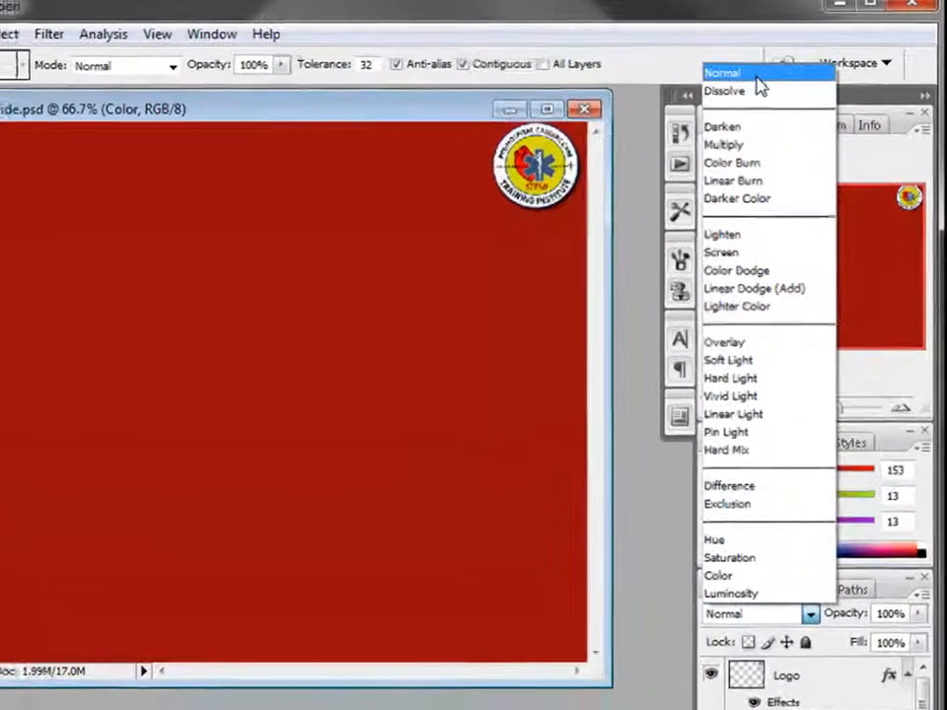
left_click(724, 91)
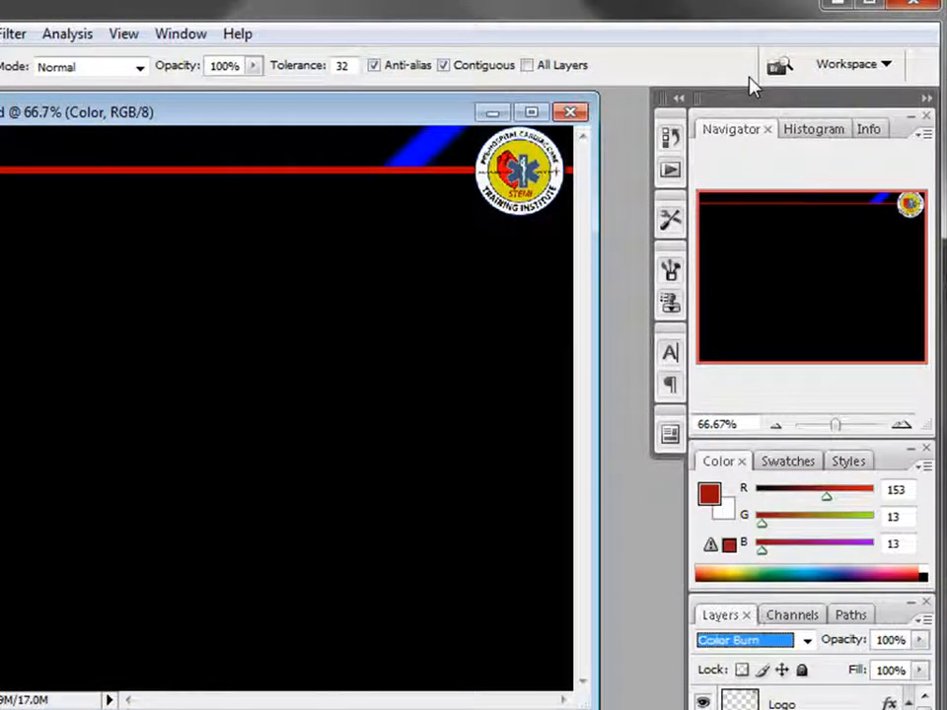
left_click(744, 639)
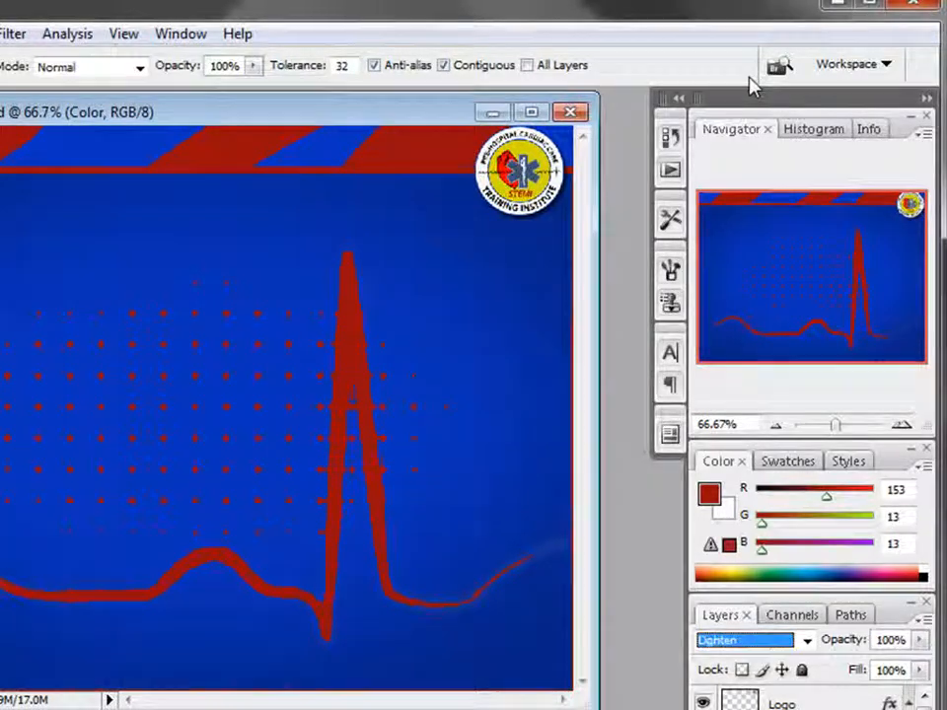
left_click(747, 640)
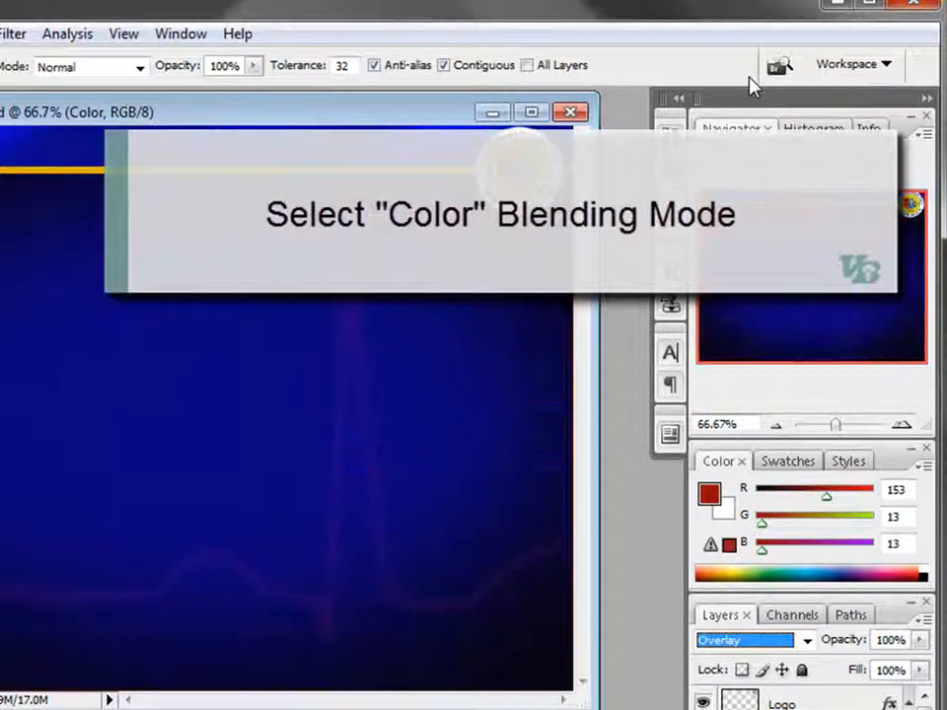
left_click(746, 639)
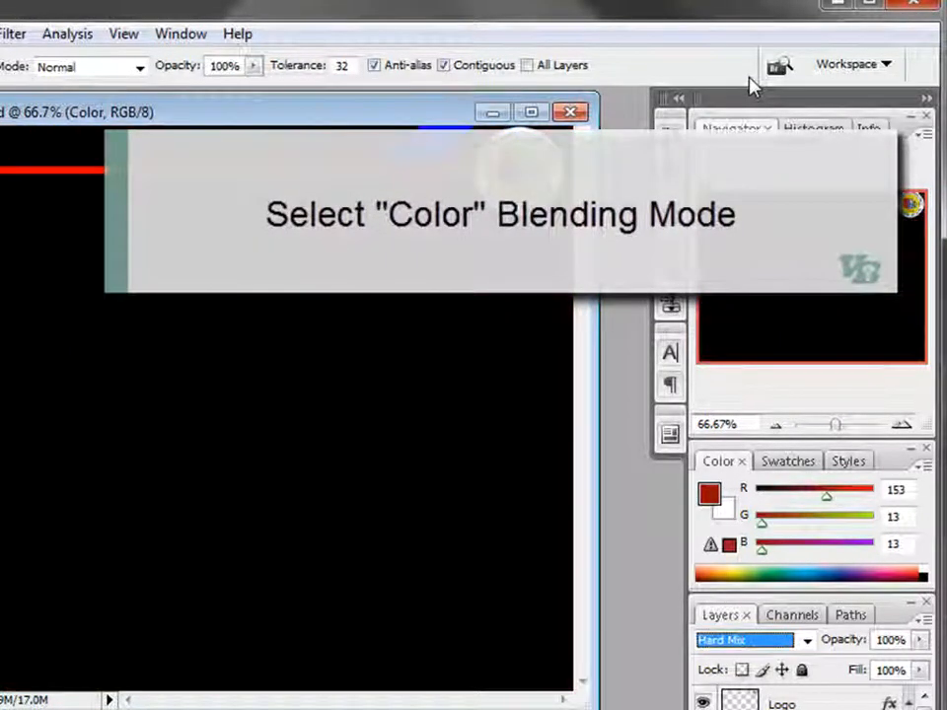
left_click(746, 639)
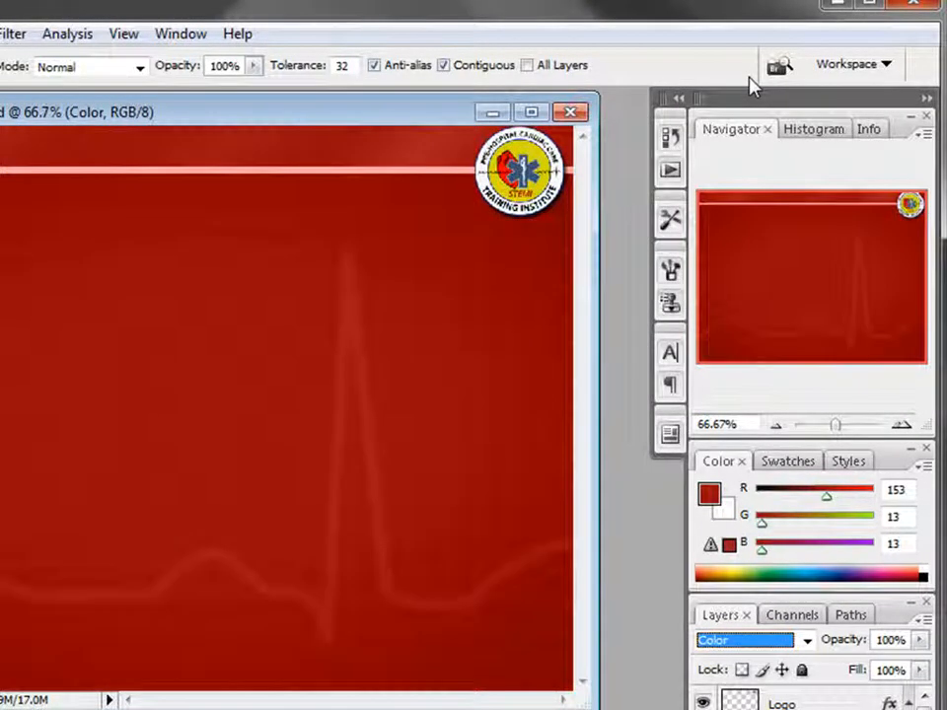
mouse_move(113, 194)
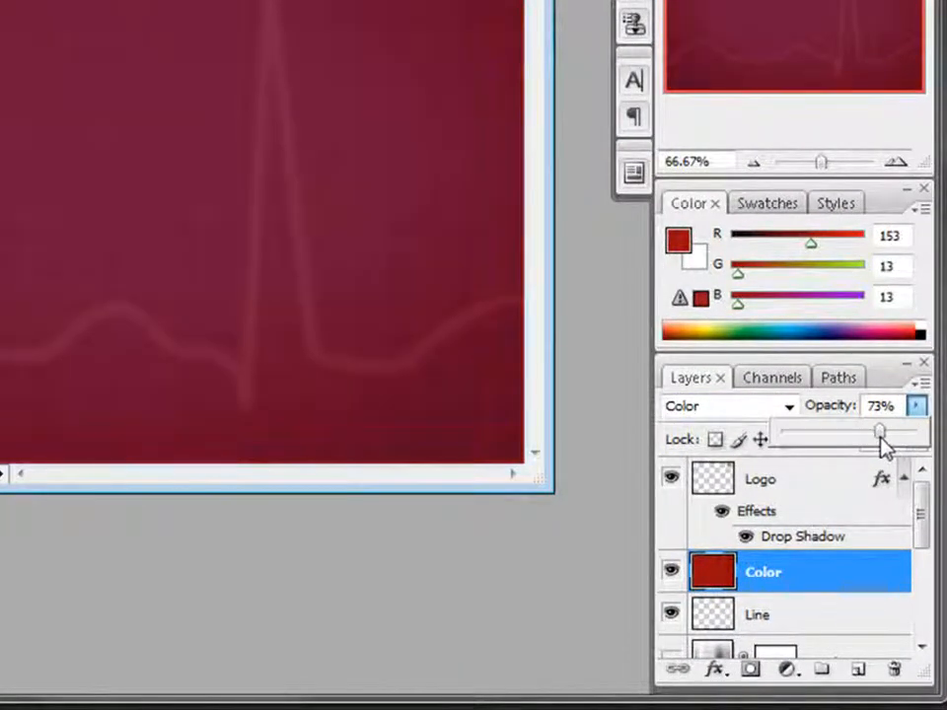
Lower the Color layer's opacity to about 73%, then hide it to restore the blue grid
left_click_drag(880, 433, 866, 432)
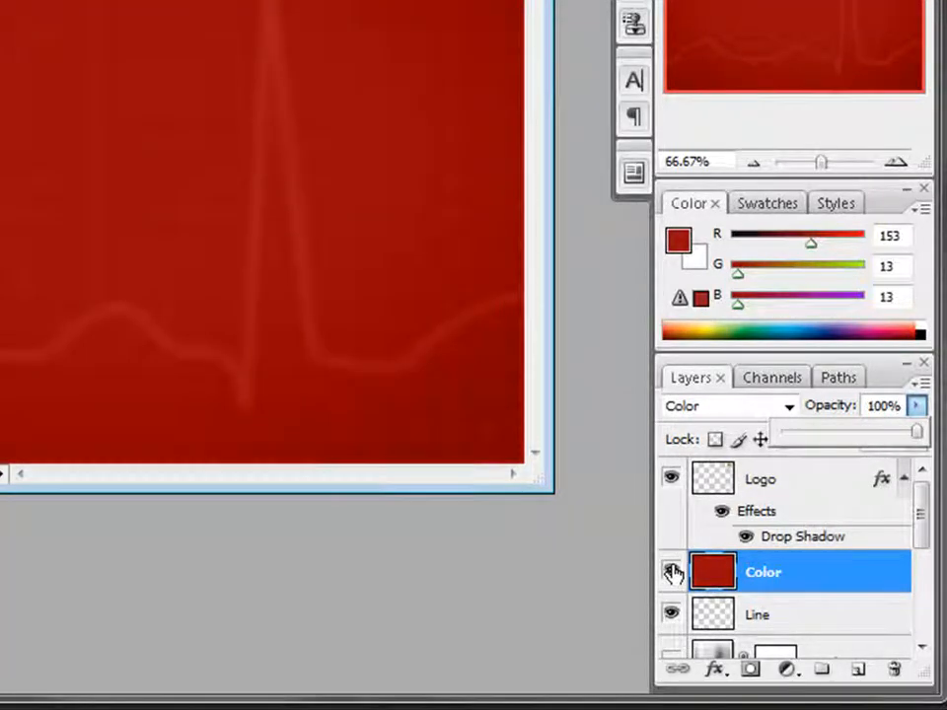
left_click(671, 572)
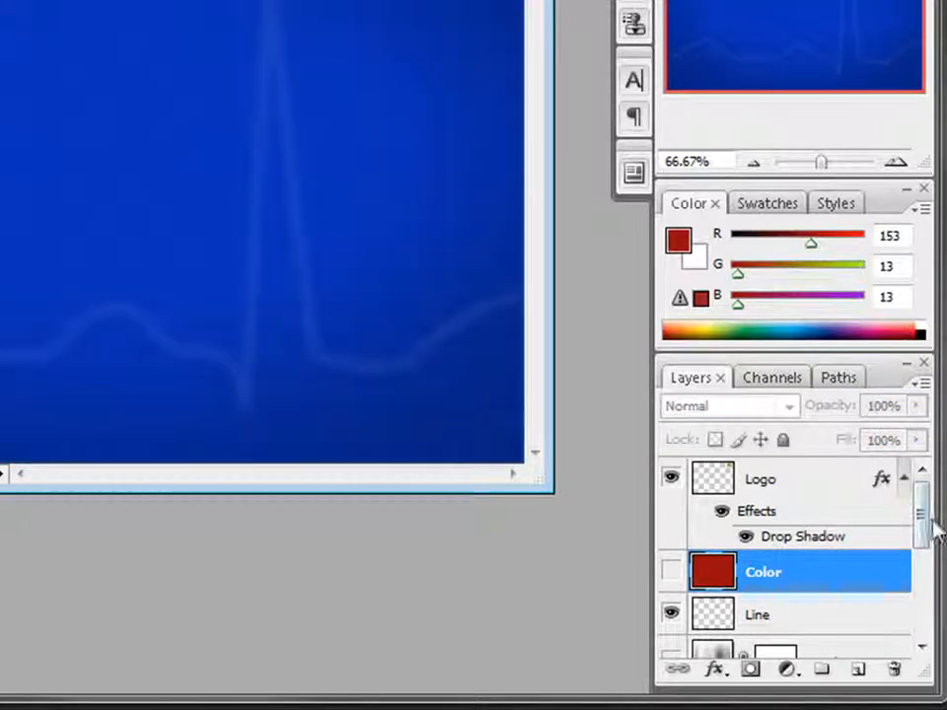
scroll("down", 3)
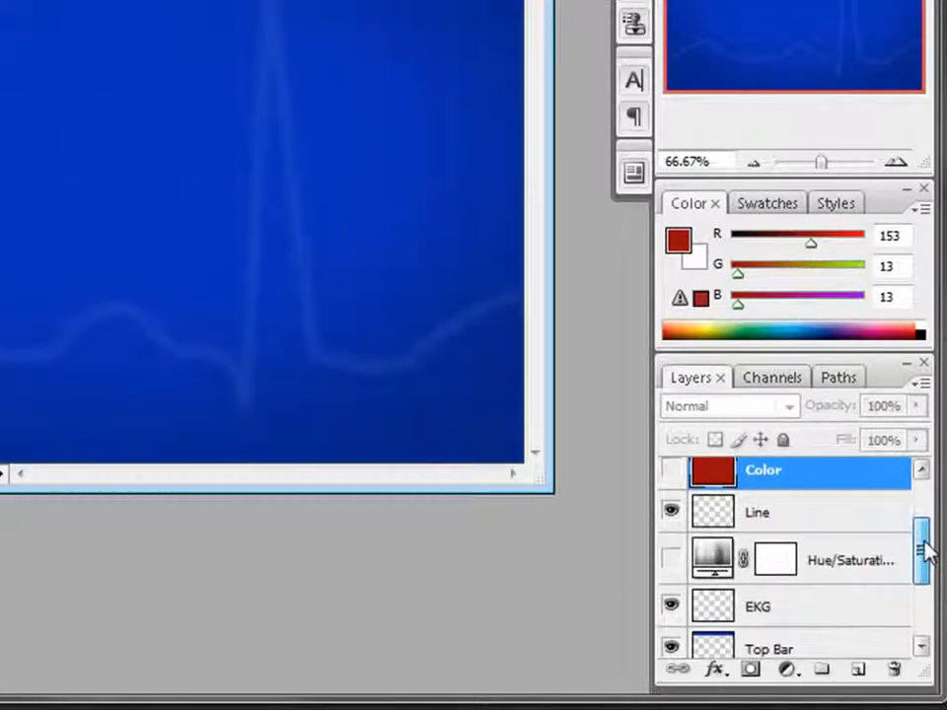